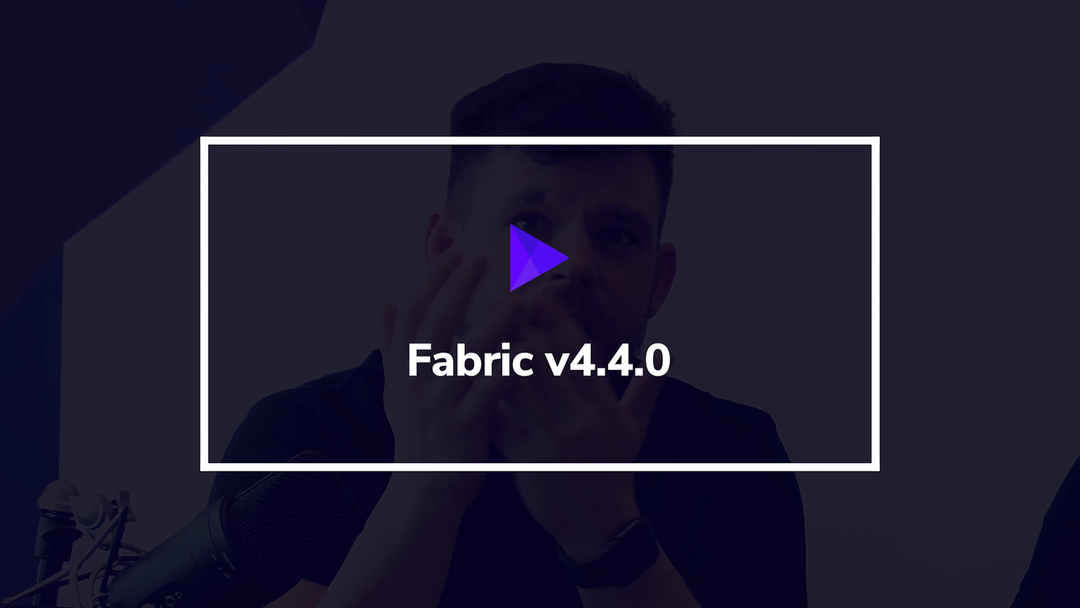
left_click(533, 259)
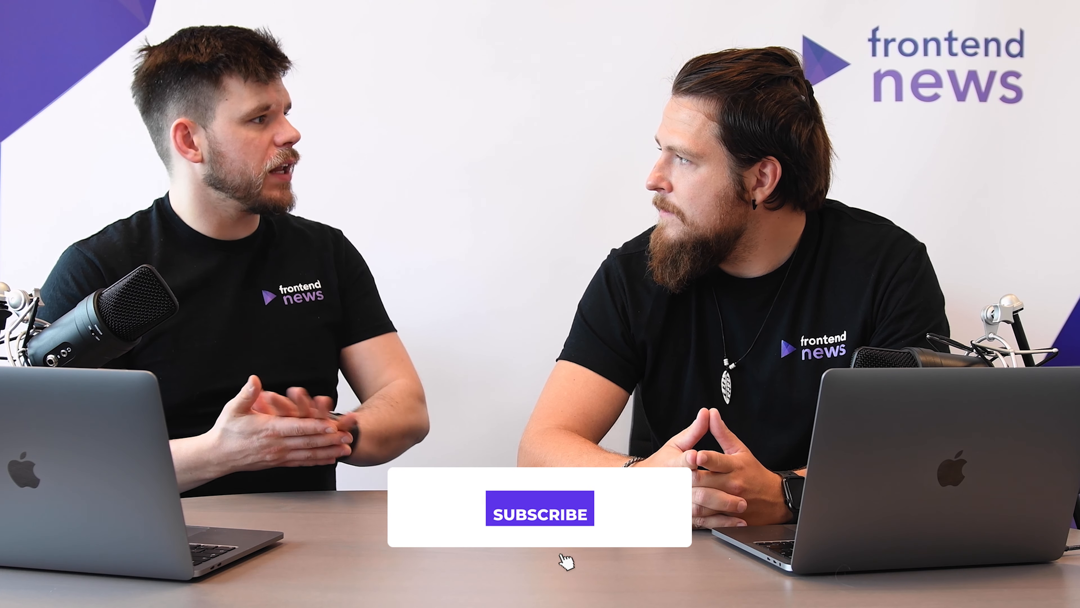
left_click(535, 513)
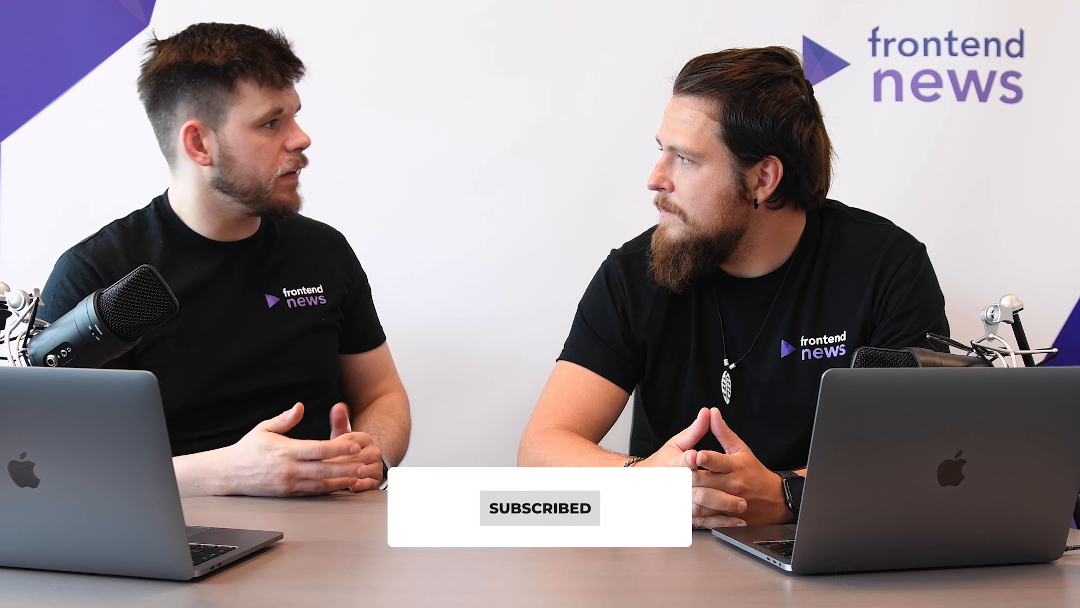